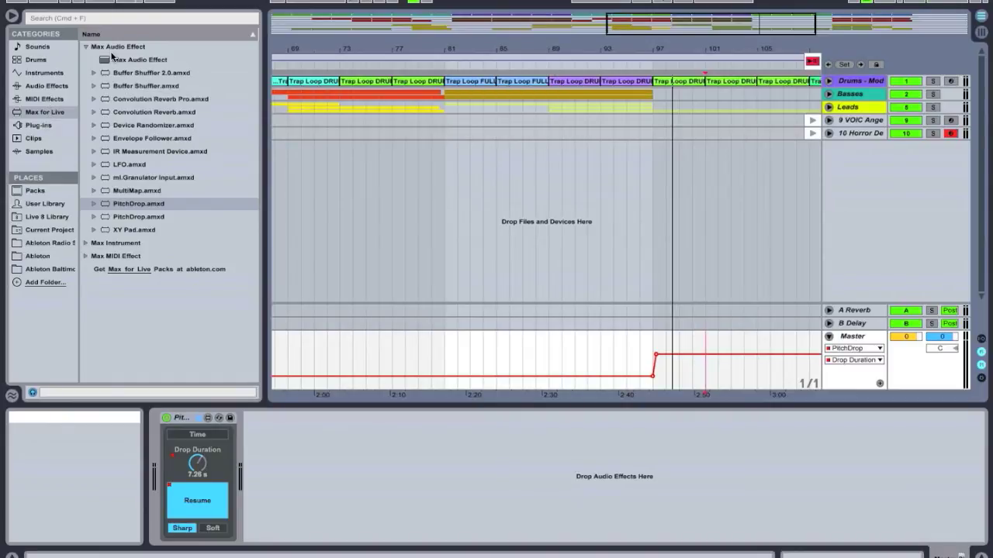
mouse_move(148, 215)
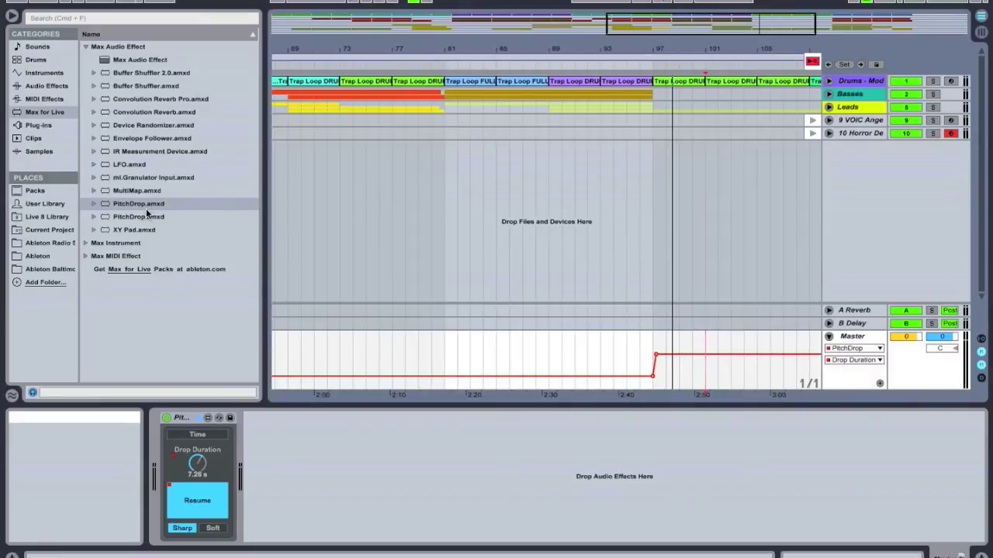
mouse_move(587, 113)
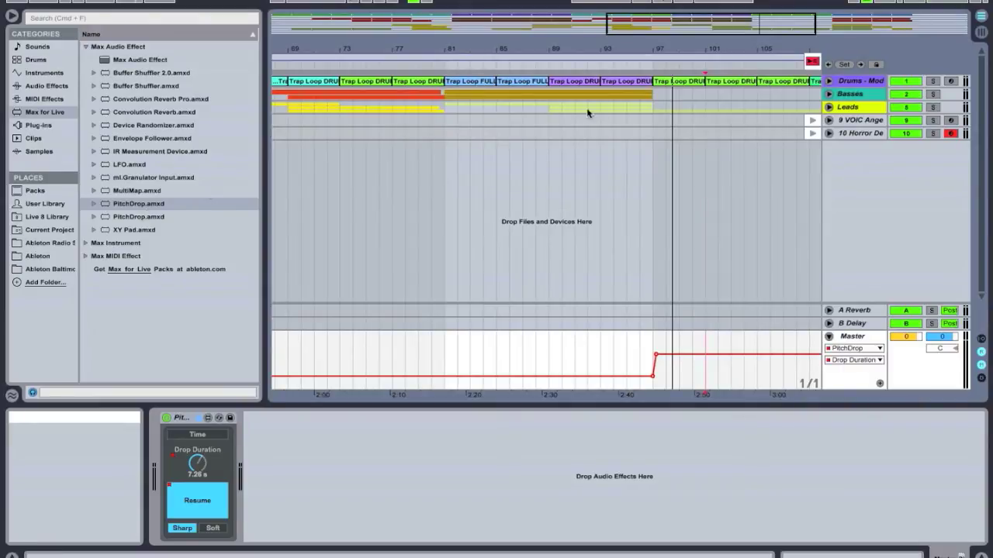
mouse_move(709, 64)
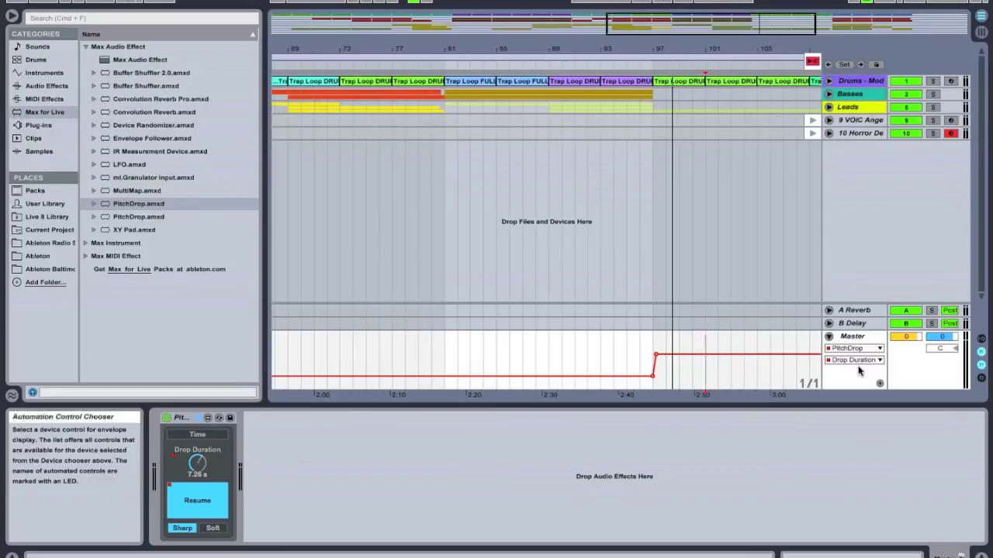
- Show the Master track's Drop Duration Time envelope from the PitchDrop parameter list
click(853, 359)
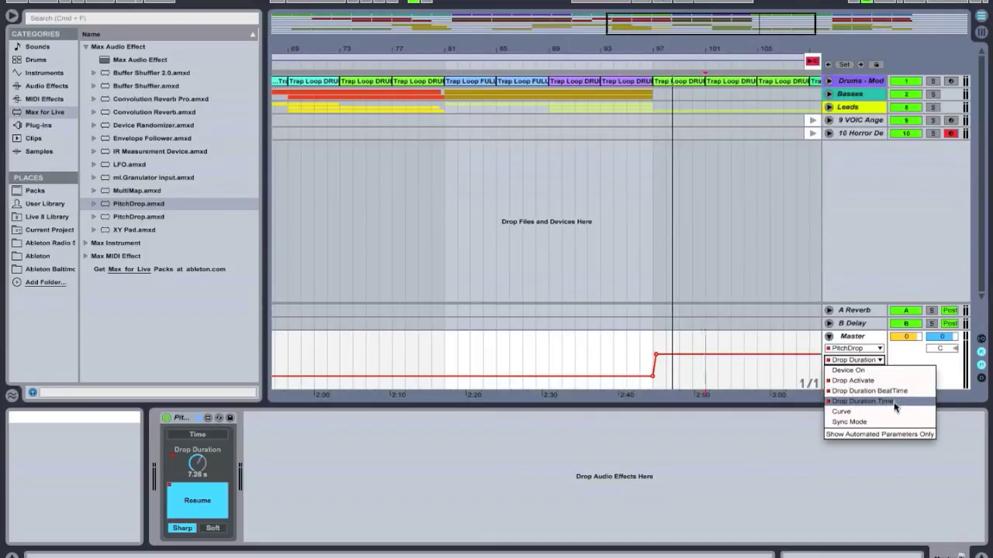
click(860, 401)
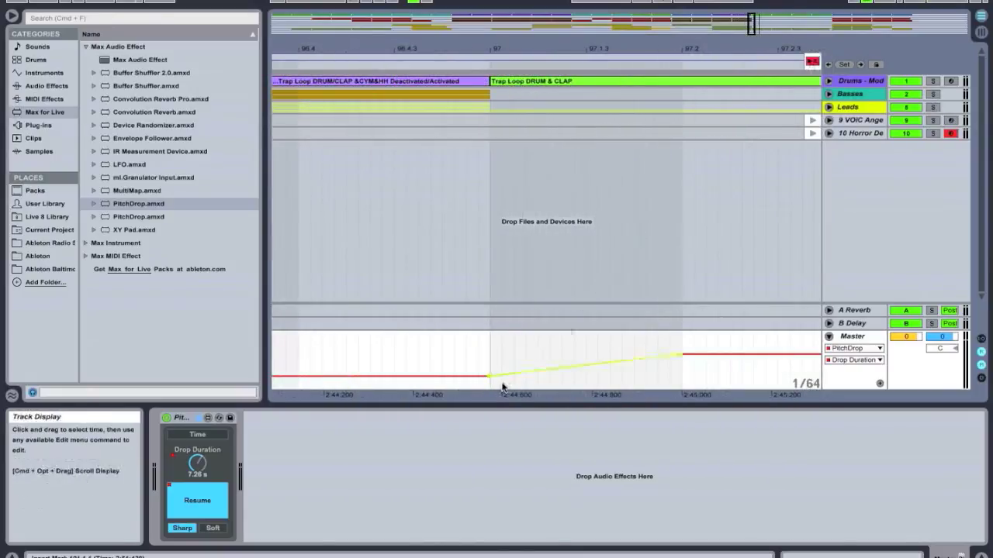
drag(489, 378, 489, 376)
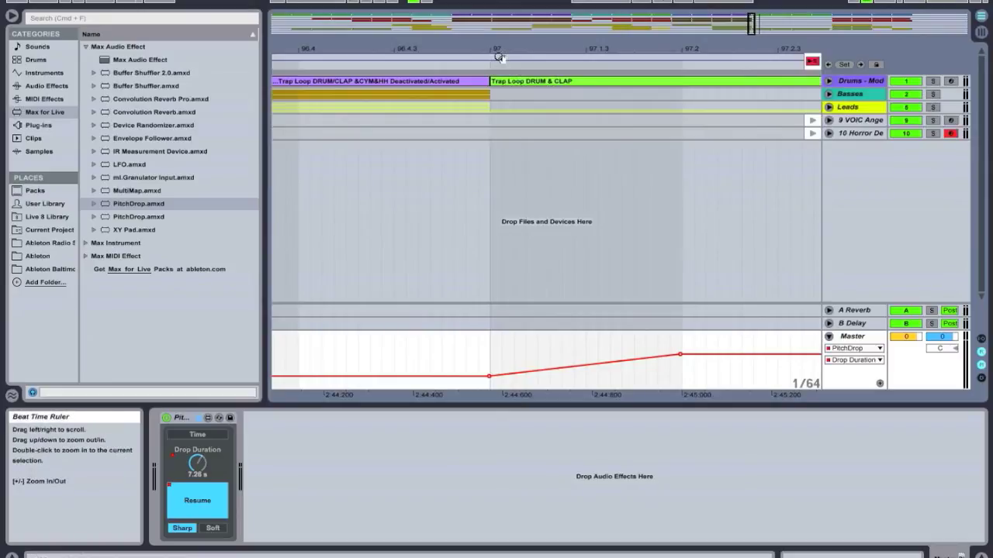
mouse_move(490, 167)
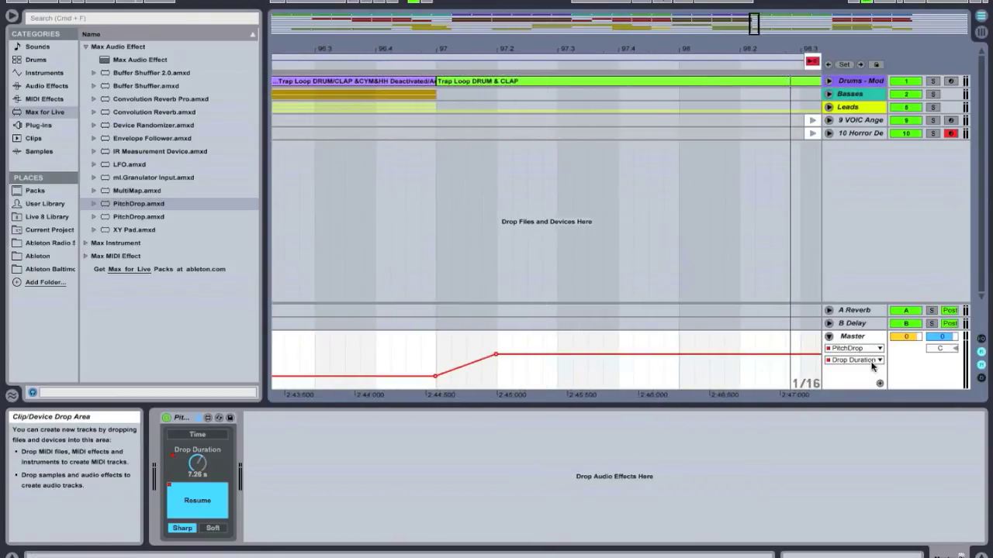
- Reopen the Master track's PitchDrop parameter list and return to the Drop Duration envelope
click(853, 359)
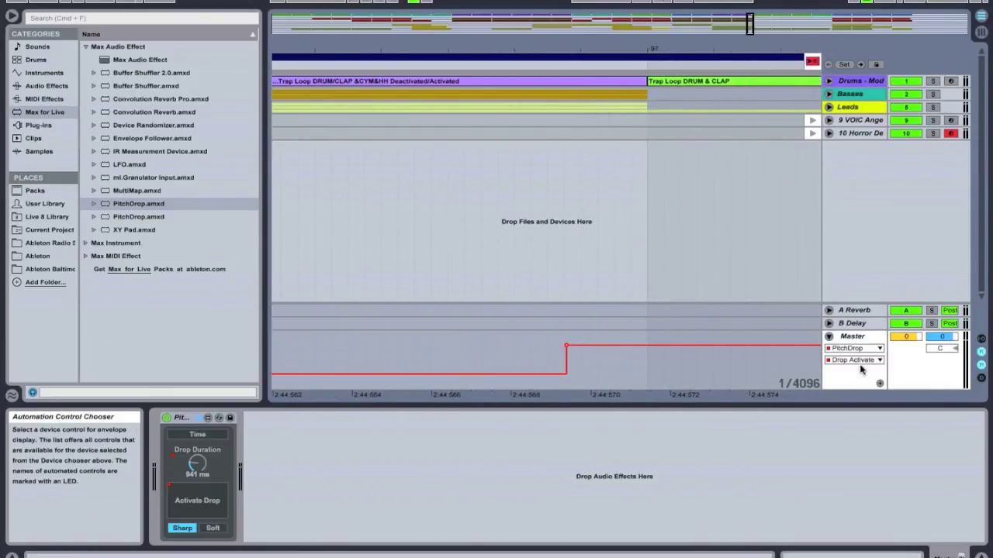
click(853, 359)
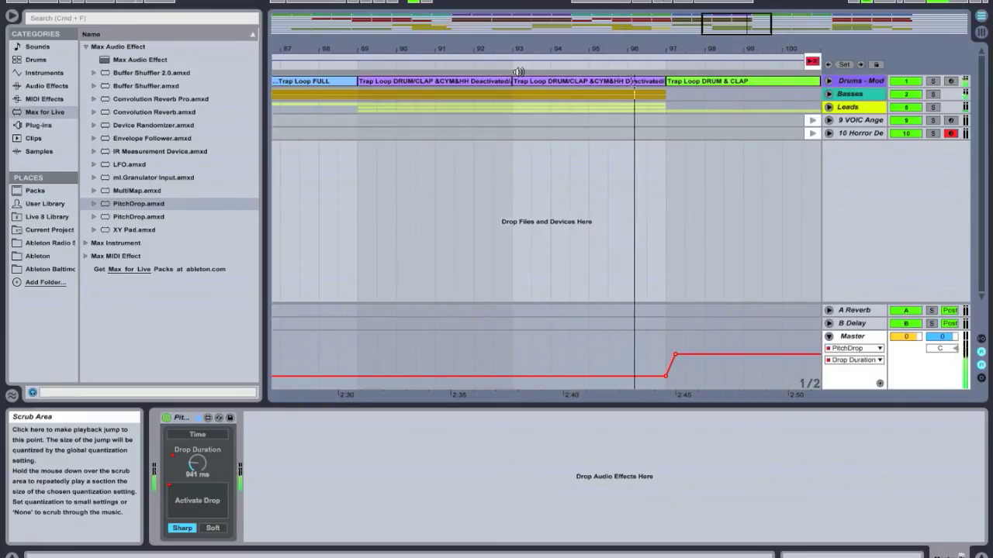
- Start playback across bar 97 to hear the PitchDrop backspin
click(197, 501)
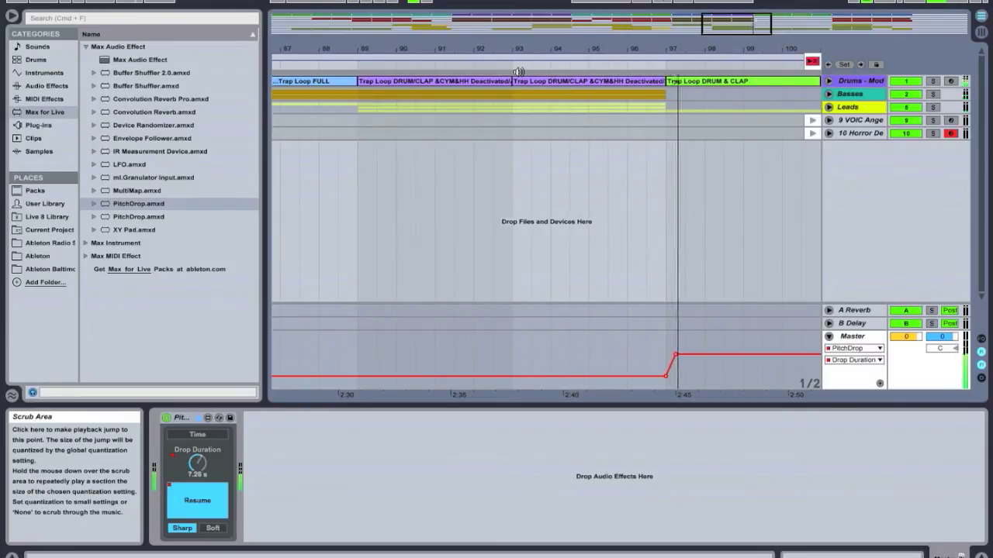